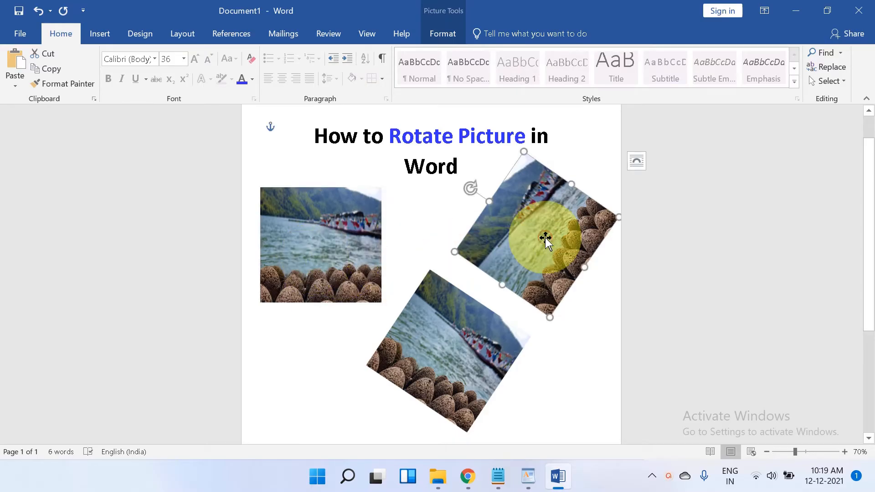
mouse_move(465, 349)
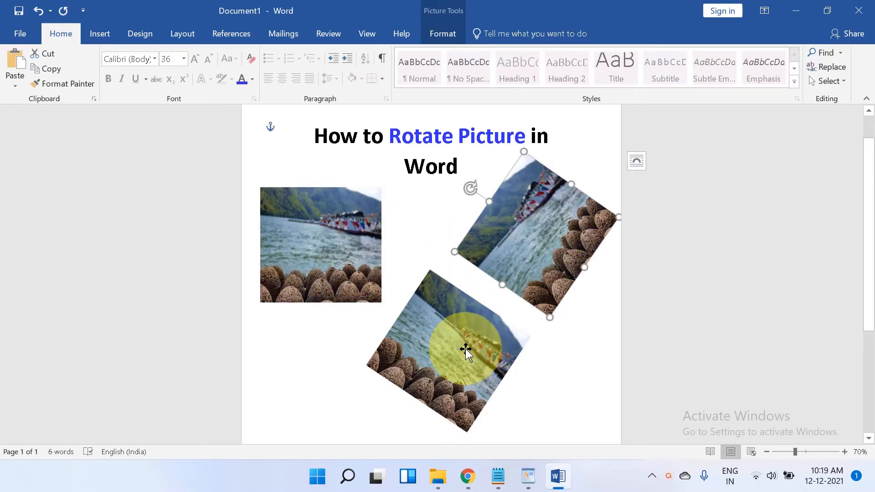
Select and delete the tilted example pictures below the title.
click(522, 398)
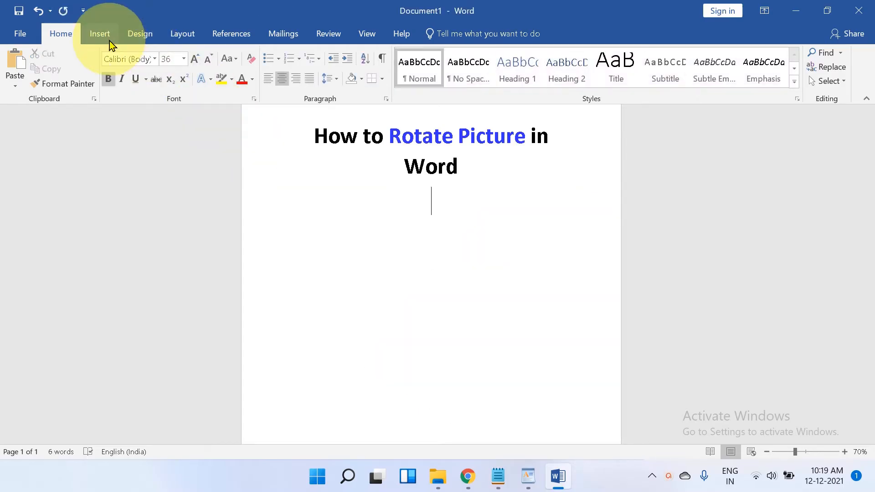
Insert the 'Crops' picture from this device below the title.
click(99, 33)
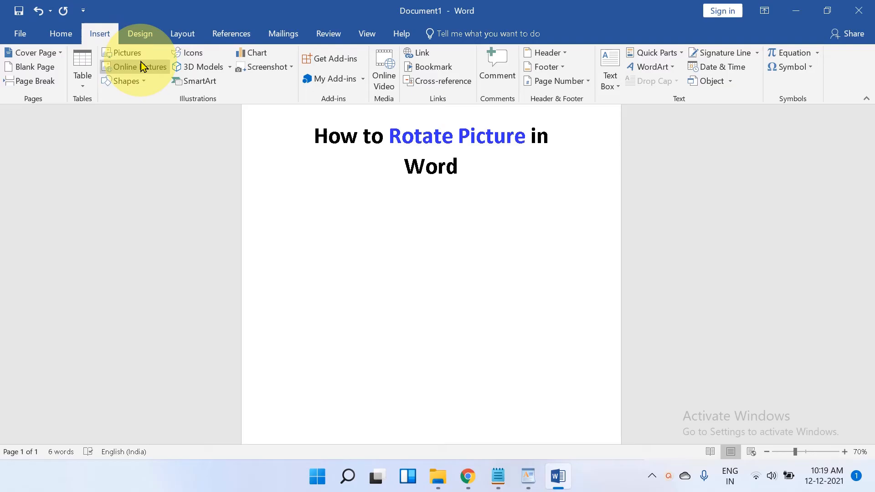
click(126, 52)
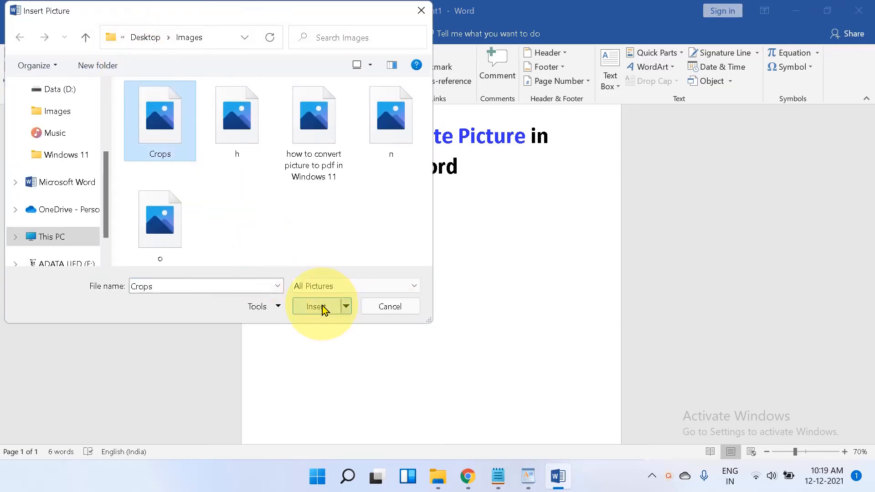
click(317, 306)
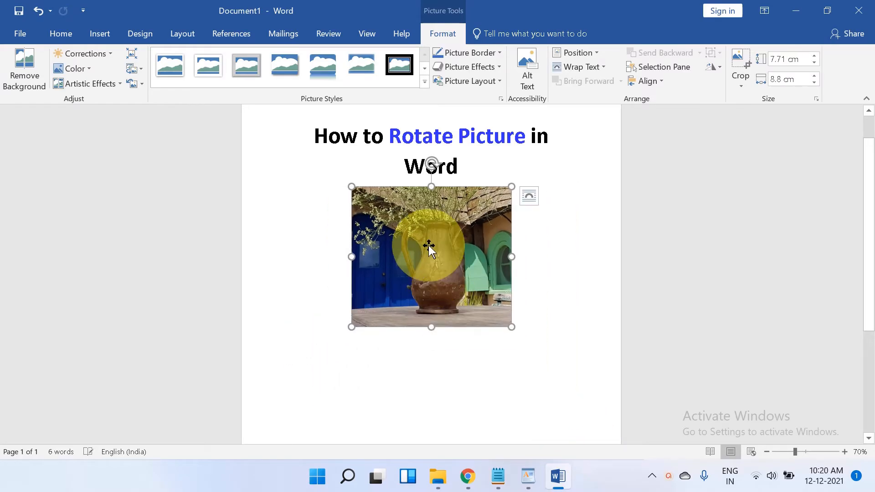
right_click(431, 256)
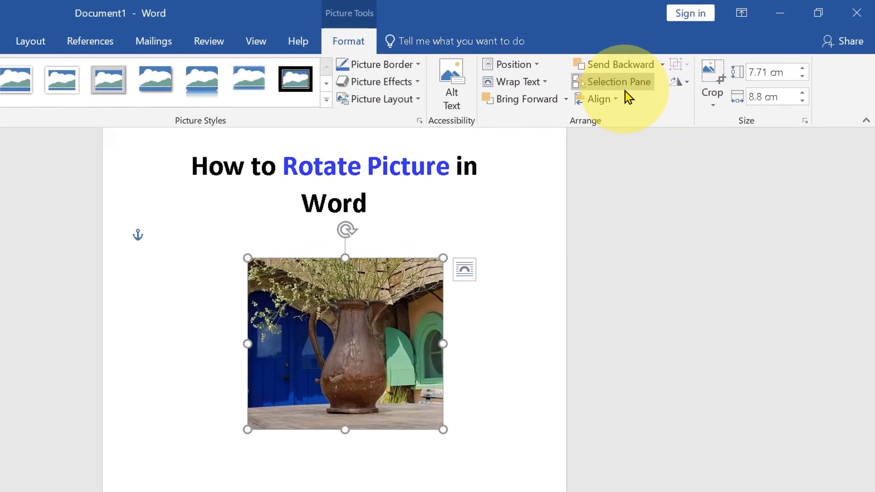
mouse_move(678, 89)
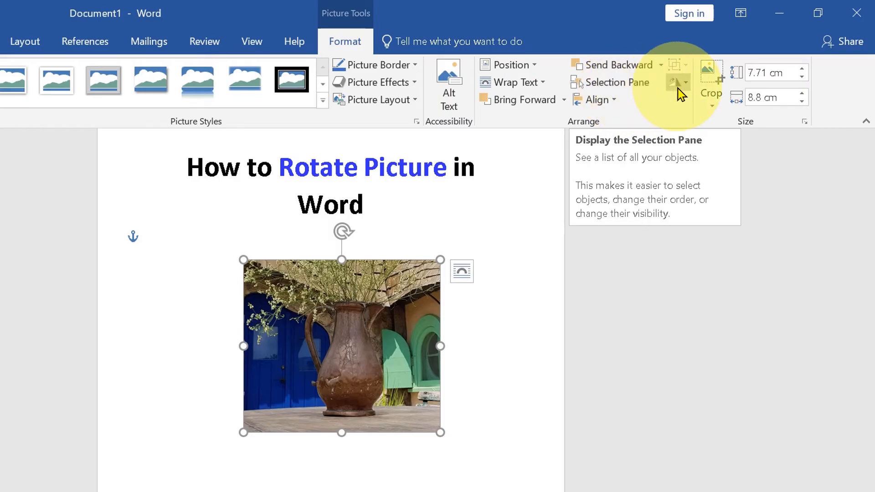
Flip the Crops picture vertically via Rotate, then reselect it for rotating.
click(677, 82)
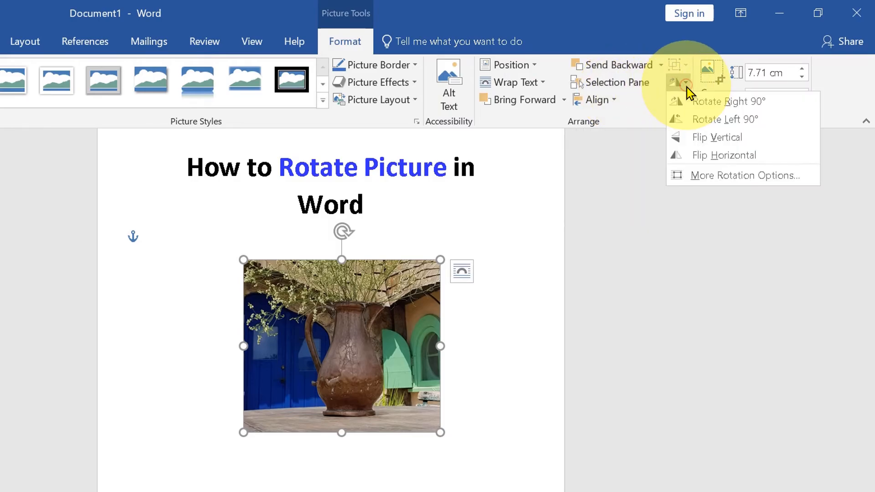
click(727, 102)
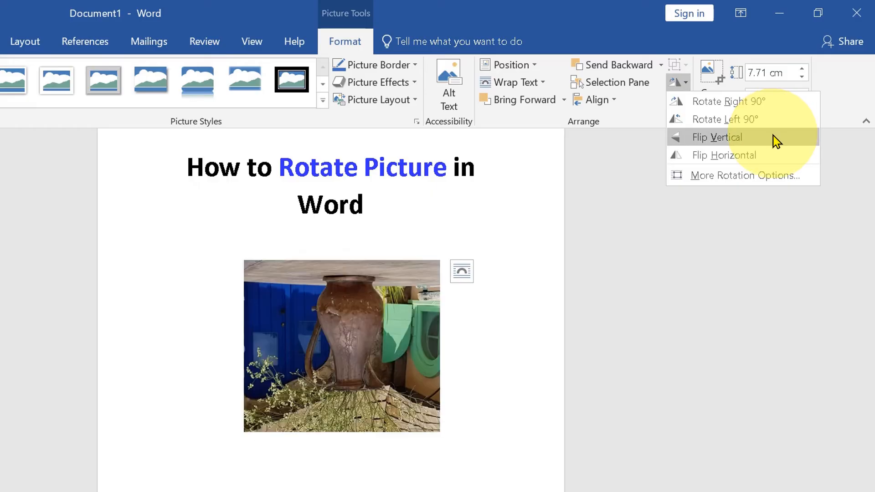
click(716, 137)
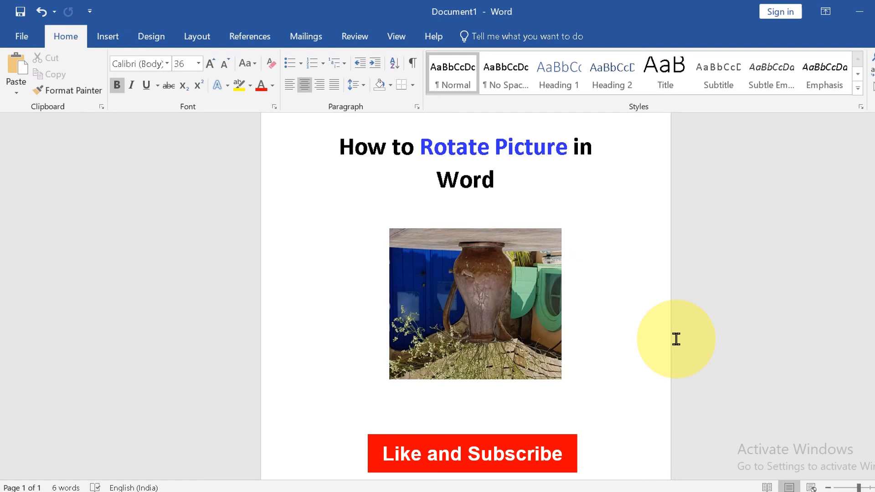
click(475, 304)
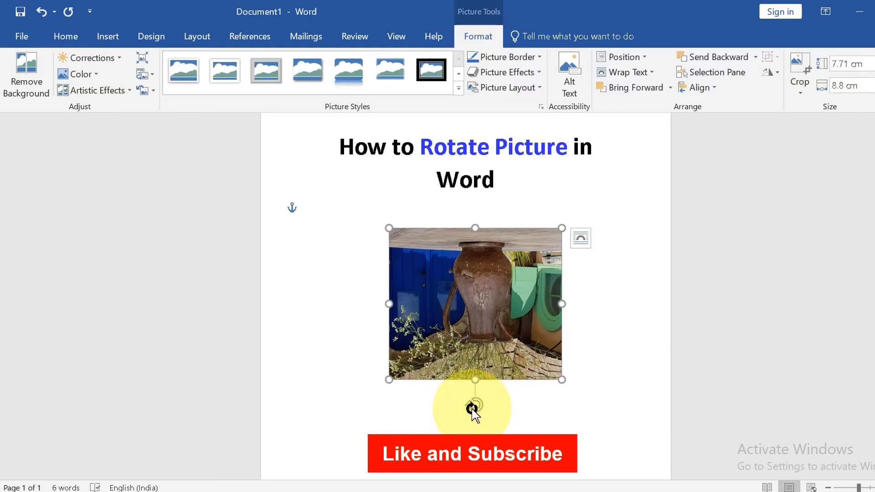